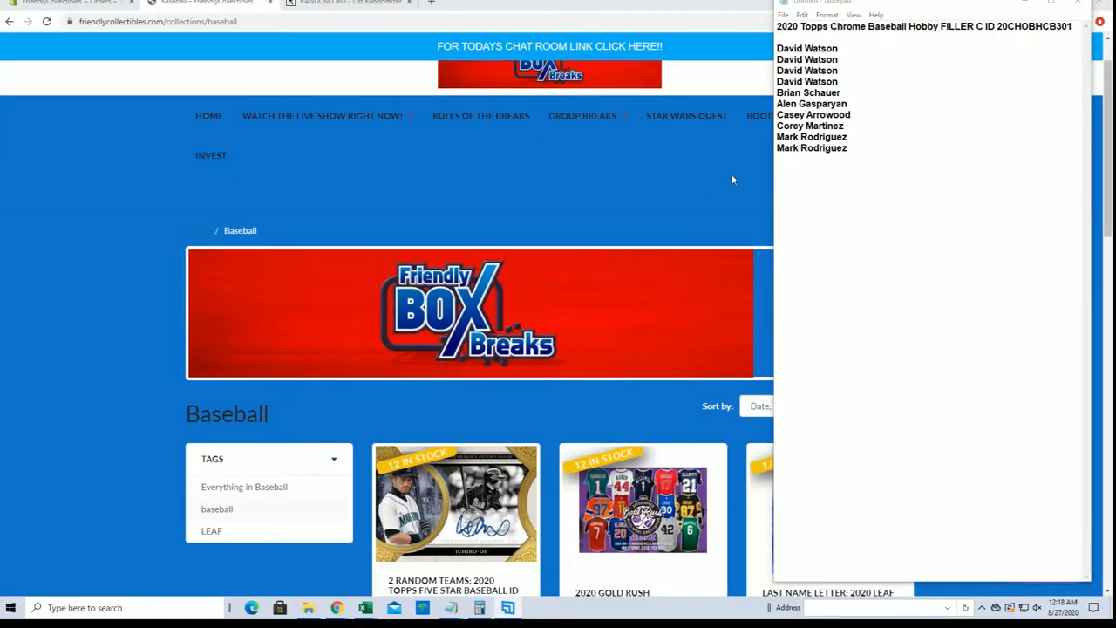
Scroll through the listings and return to the first page of listings.
scroll(down, 3)
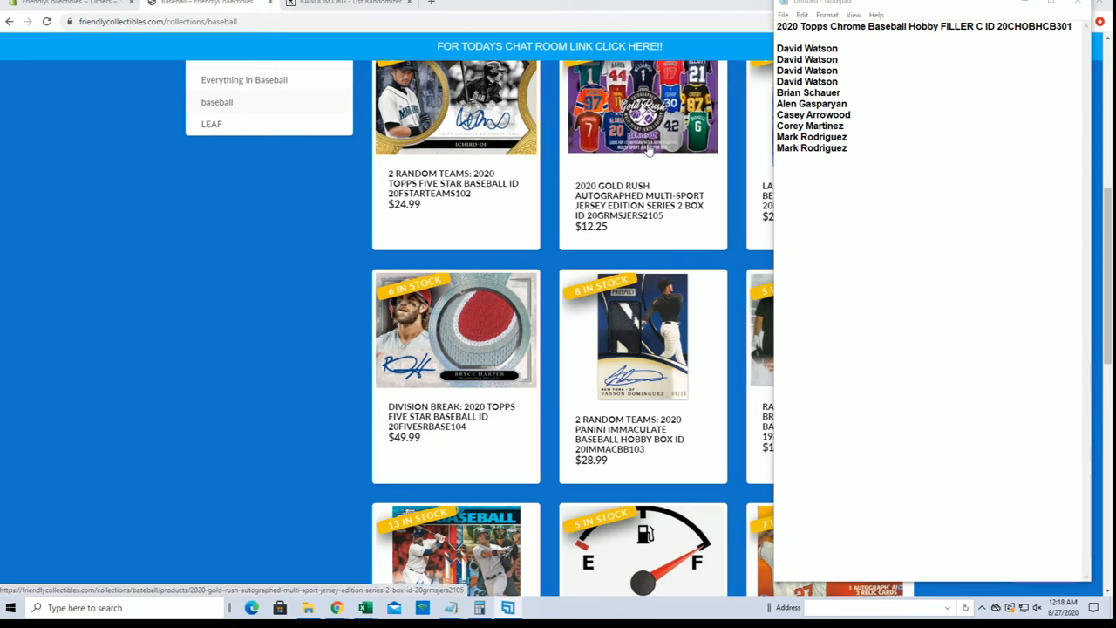
scroll(down, 3)
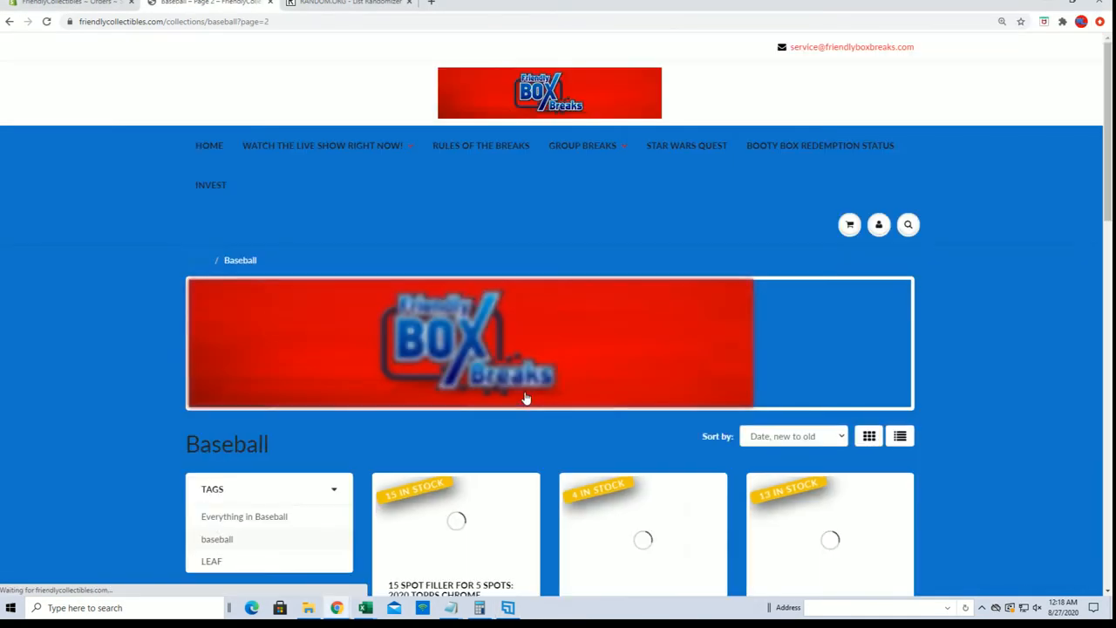
scroll(down, 3)
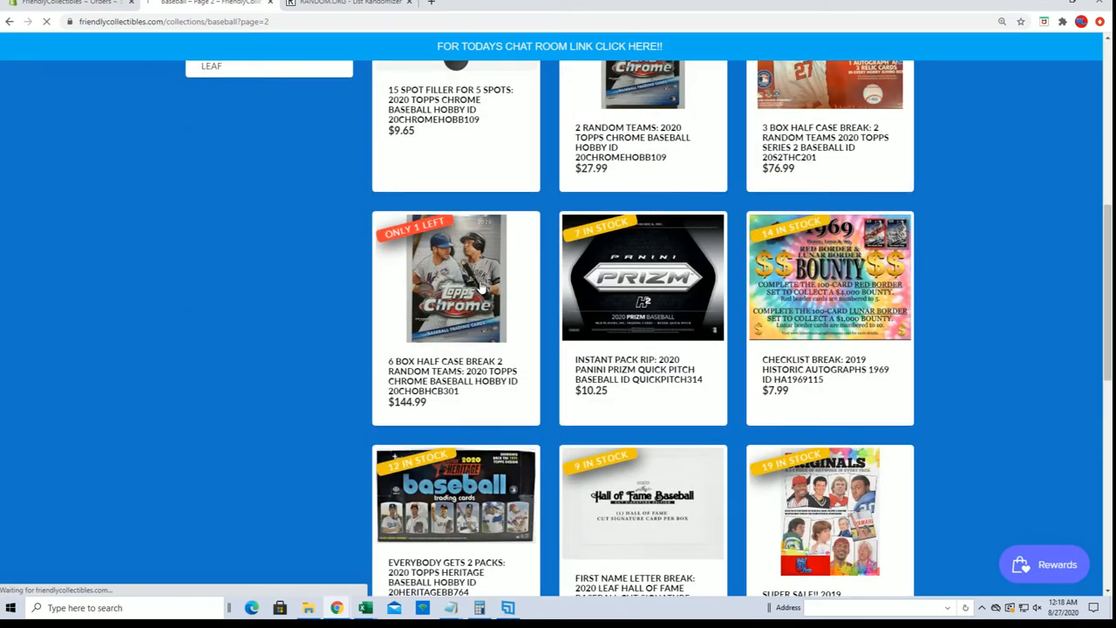
click(455, 277)
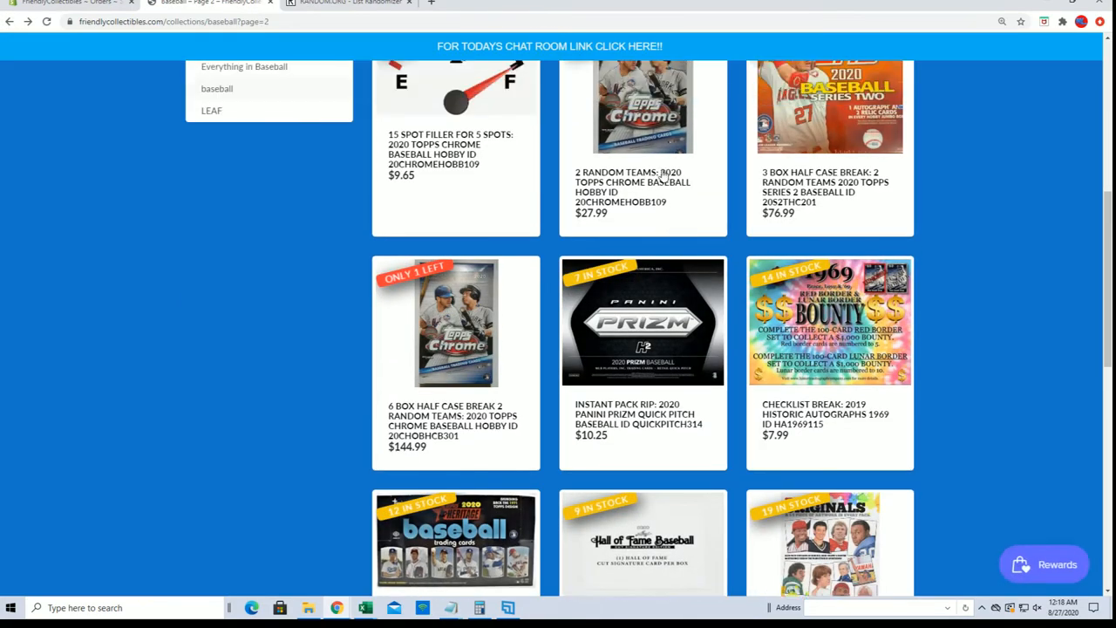
scroll(down, 3)
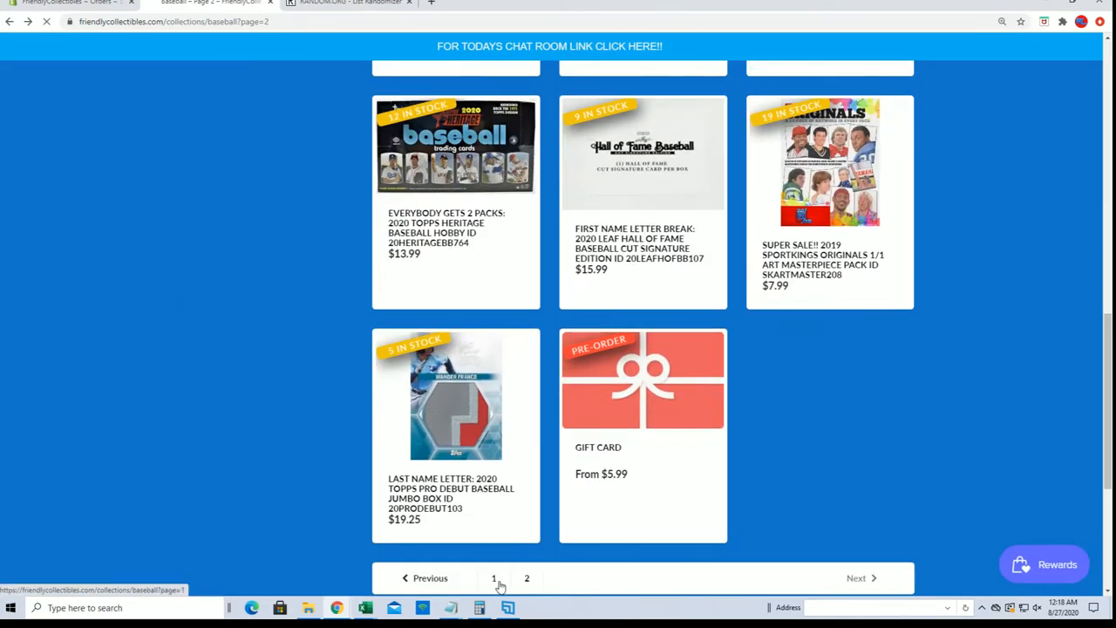
click(494, 579)
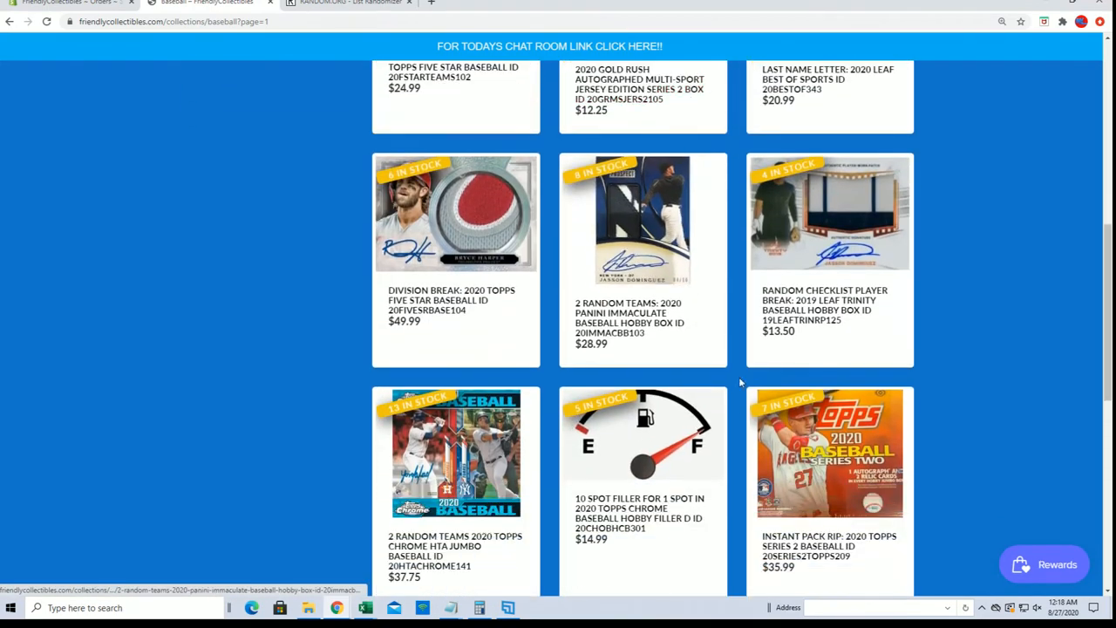
scroll(down, 3)
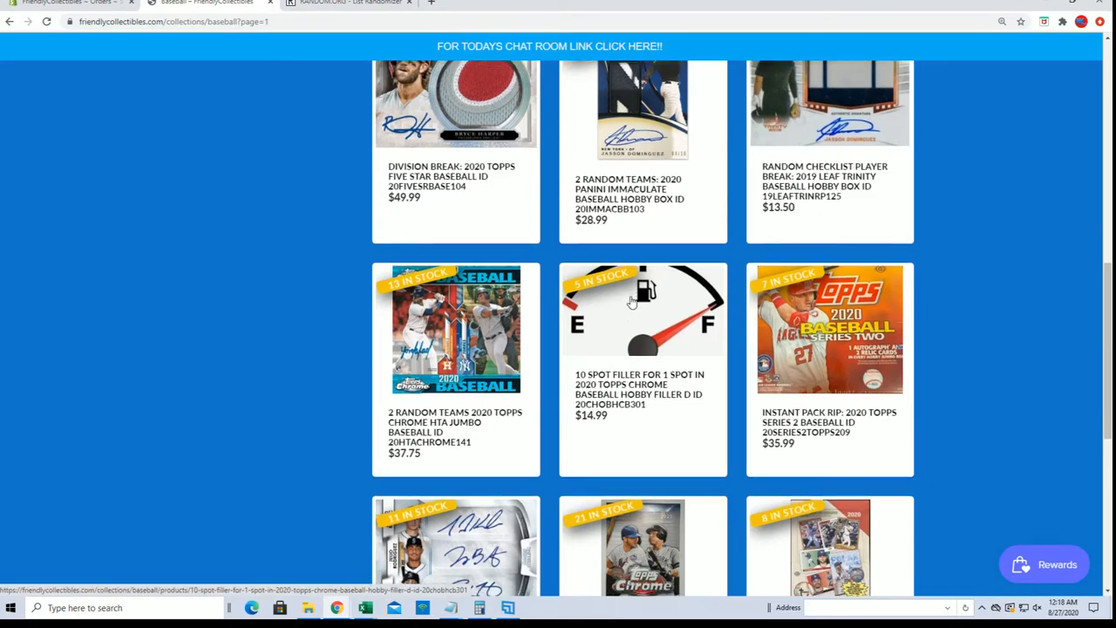
scroll(down, 3)
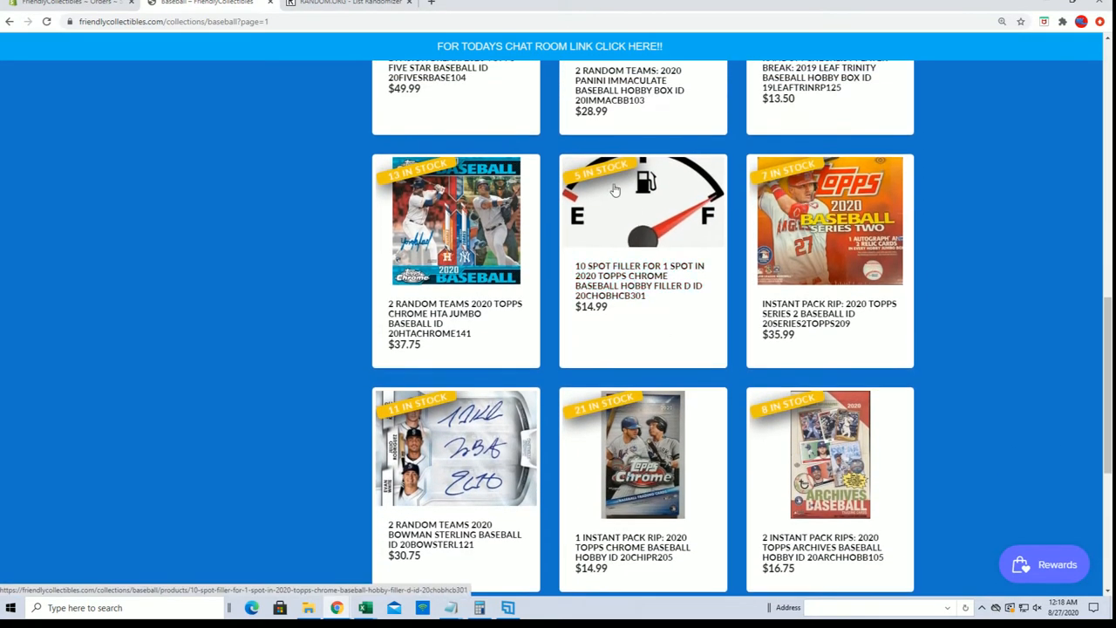
mouse_move(635, 209)
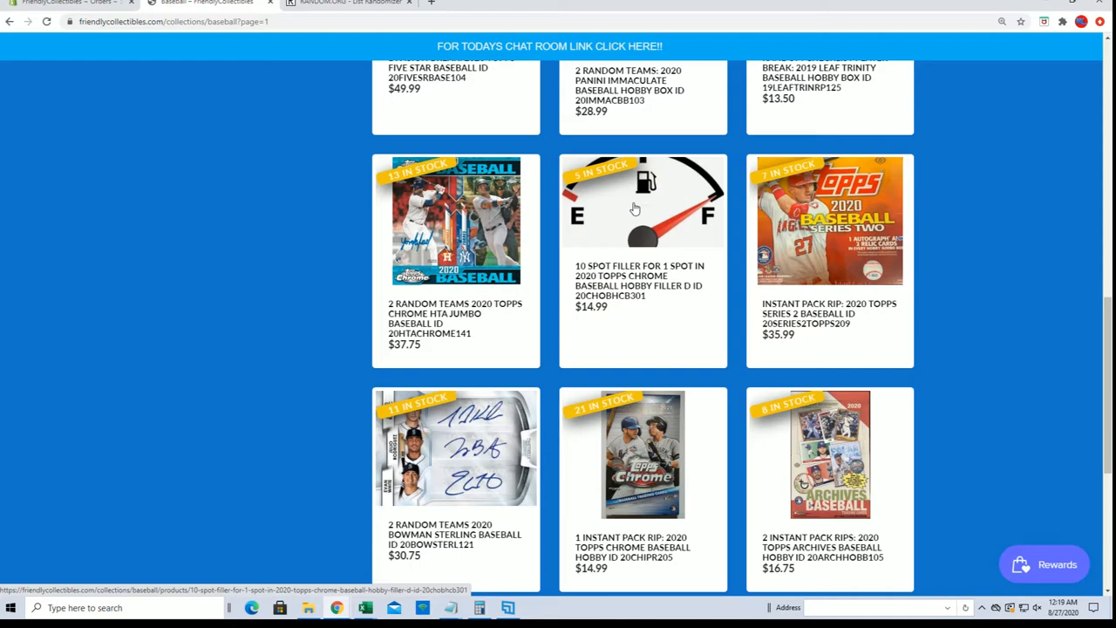
Start a fresh List Randomizer form and paste the filler C entrant names as its items.
click(349, 4)
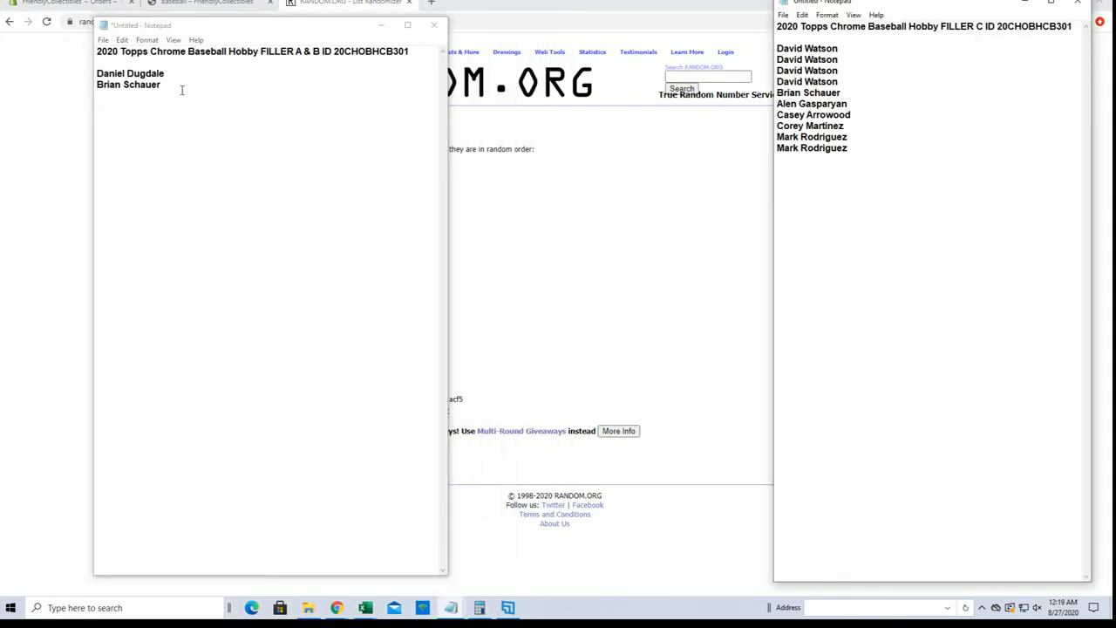
mouse_move(635, 84)
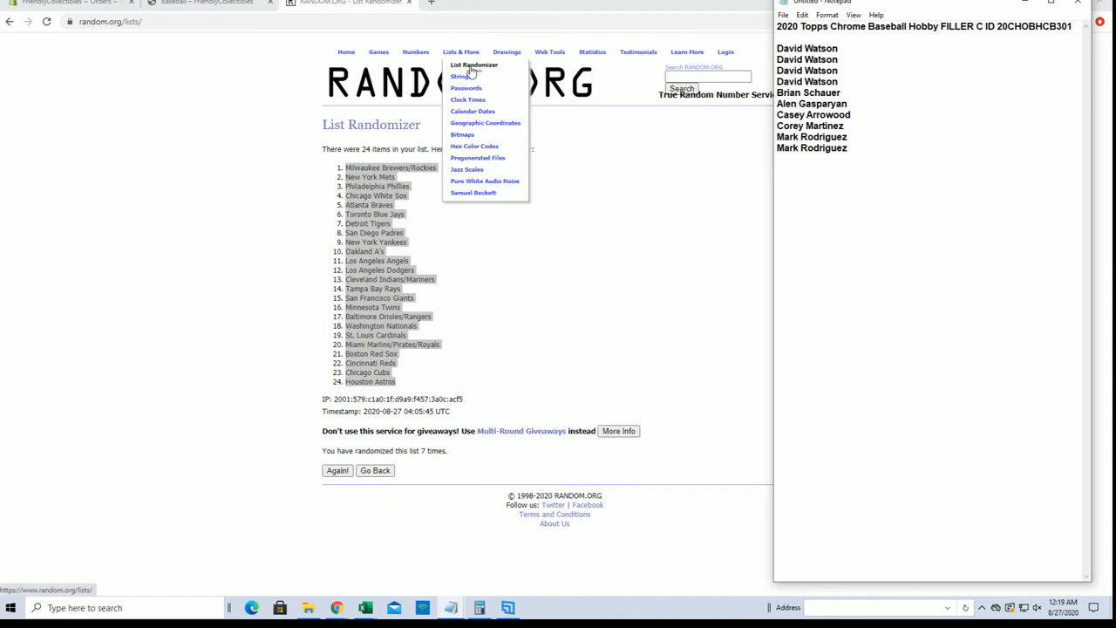
click(475, 64)
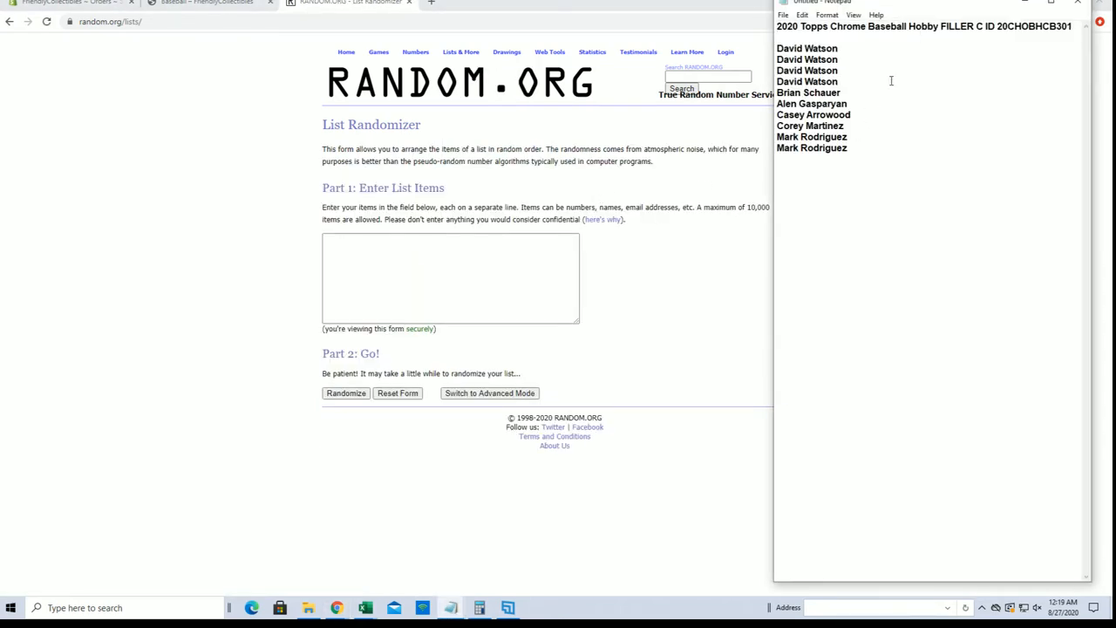
right_click(806, 82)
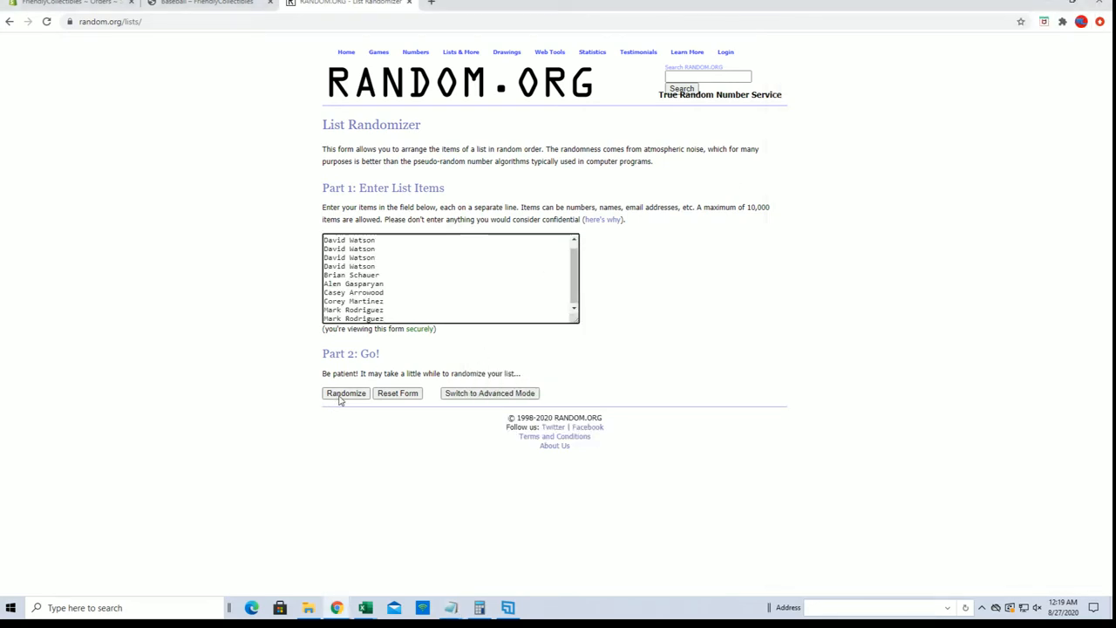
Randomize the ten-name entrant list and rerun it through the fourth shuffle.
click(345, 392)
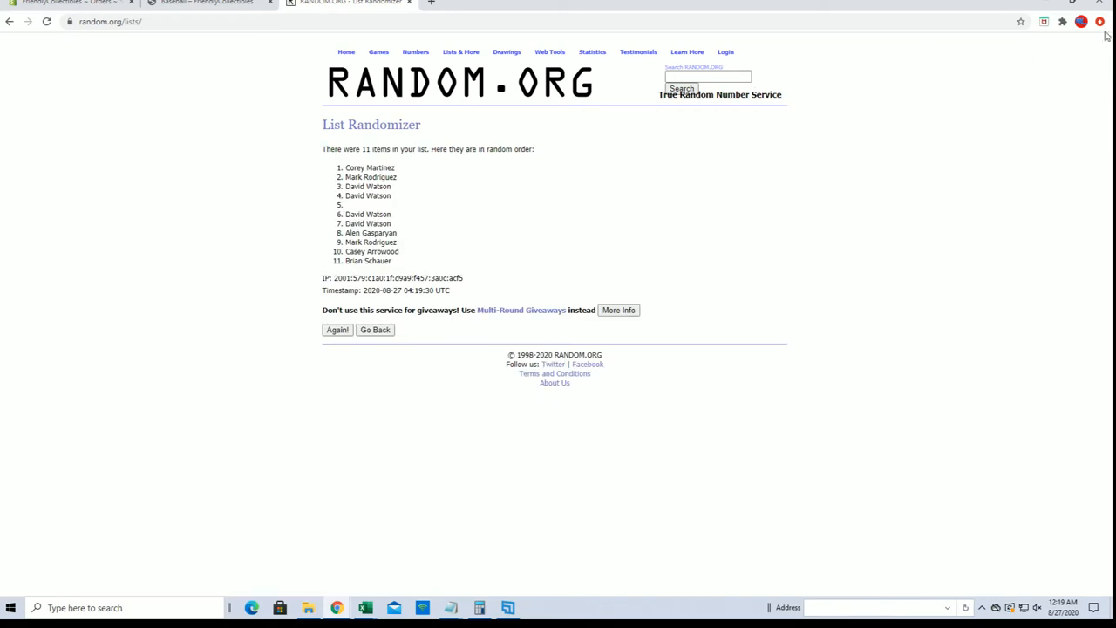
click(1099, 20)
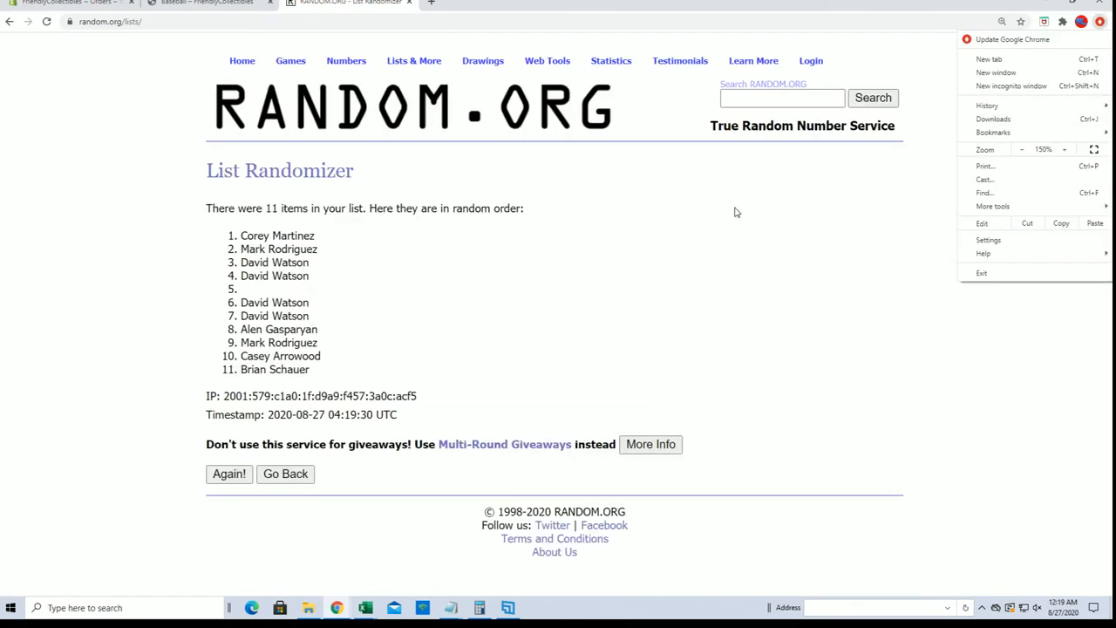
click(229, 474)
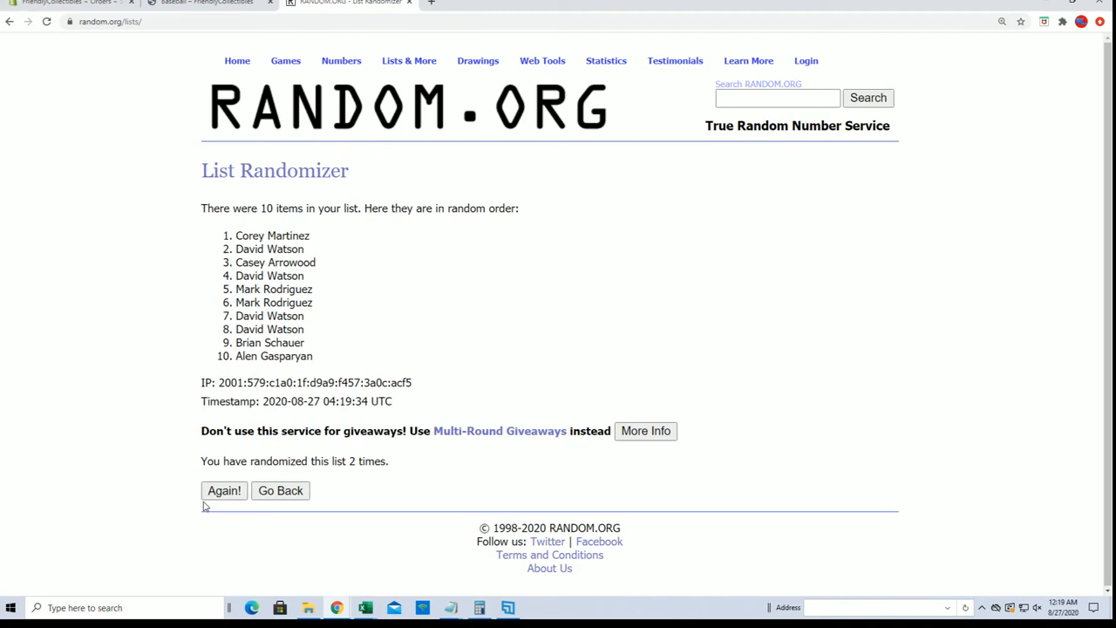
click(224, 490)
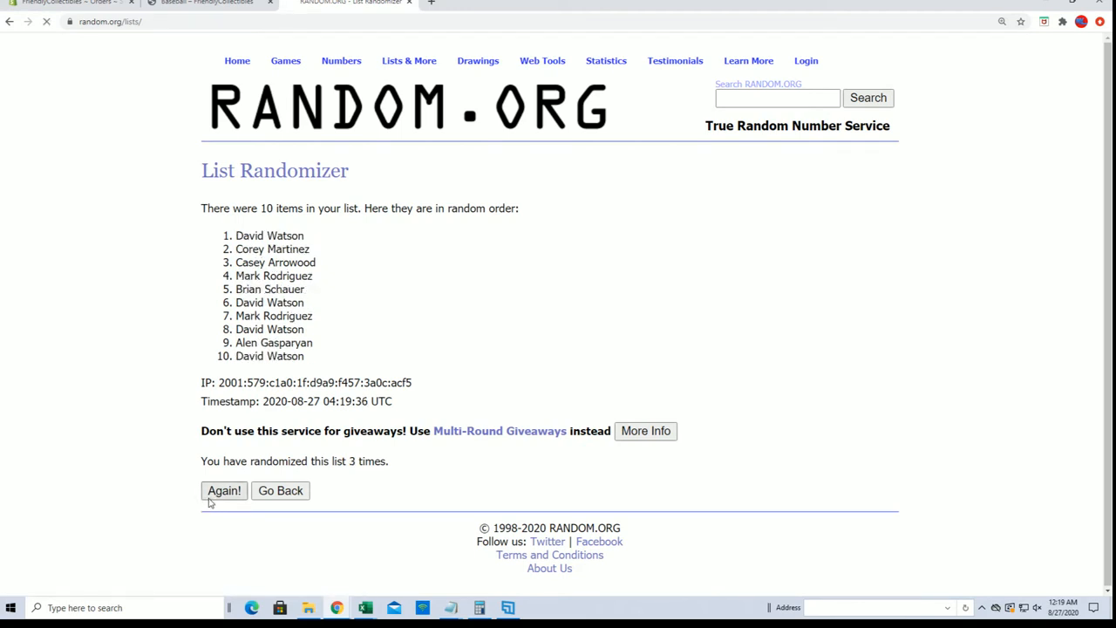
click(223, 490)
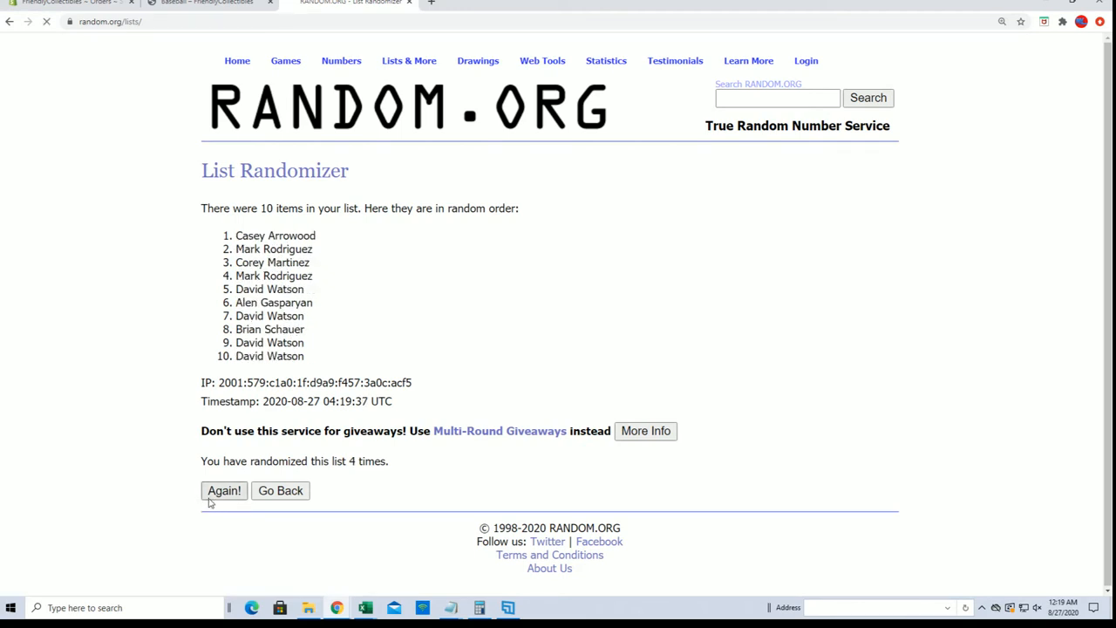
Continue to the seventh randomization and select the top name as filler C winner.
click(223, 490)
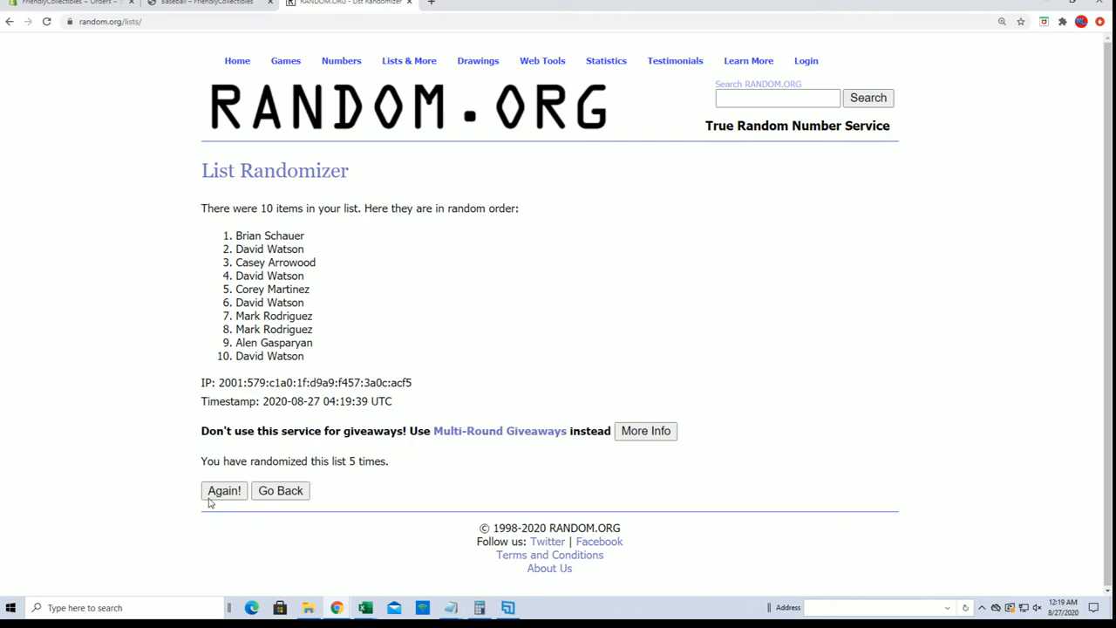
click(224, 490)
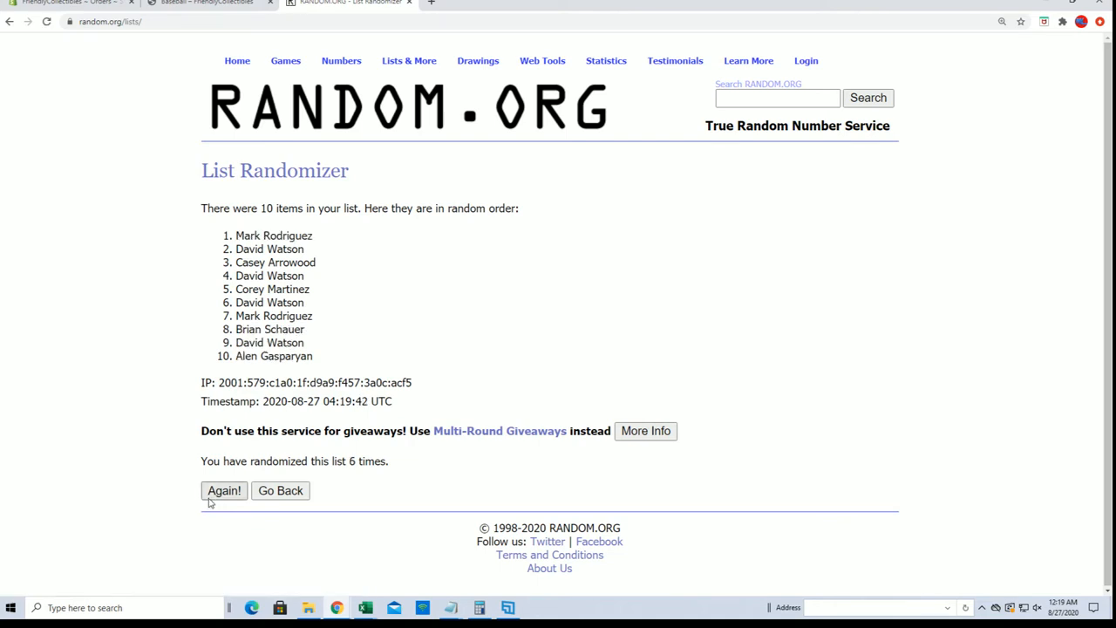
click(223, 490)
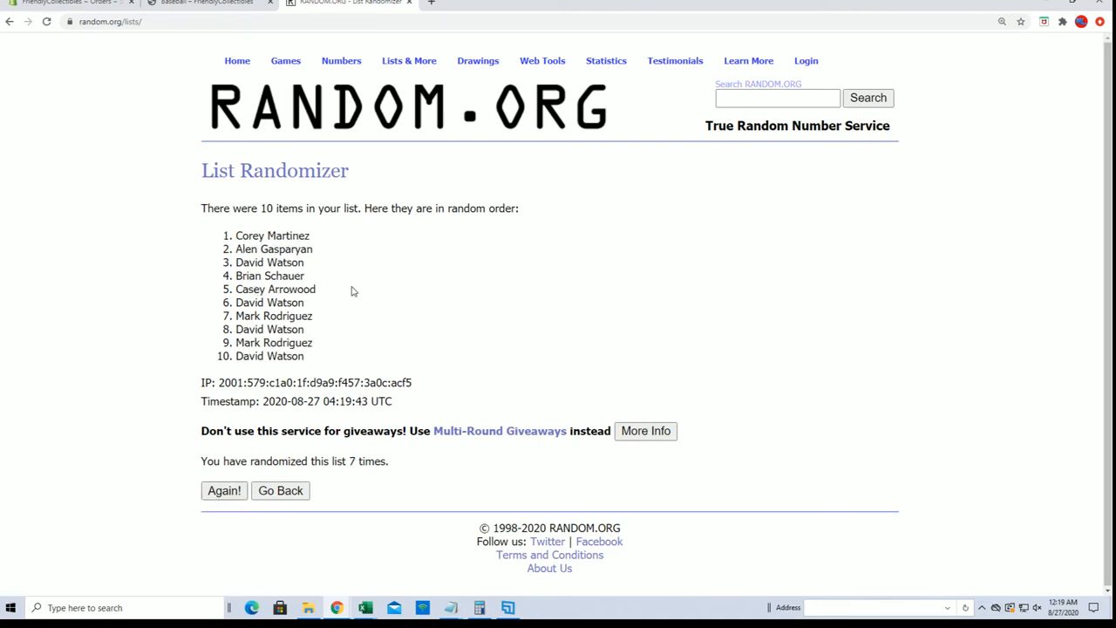
double_click(272, 235)
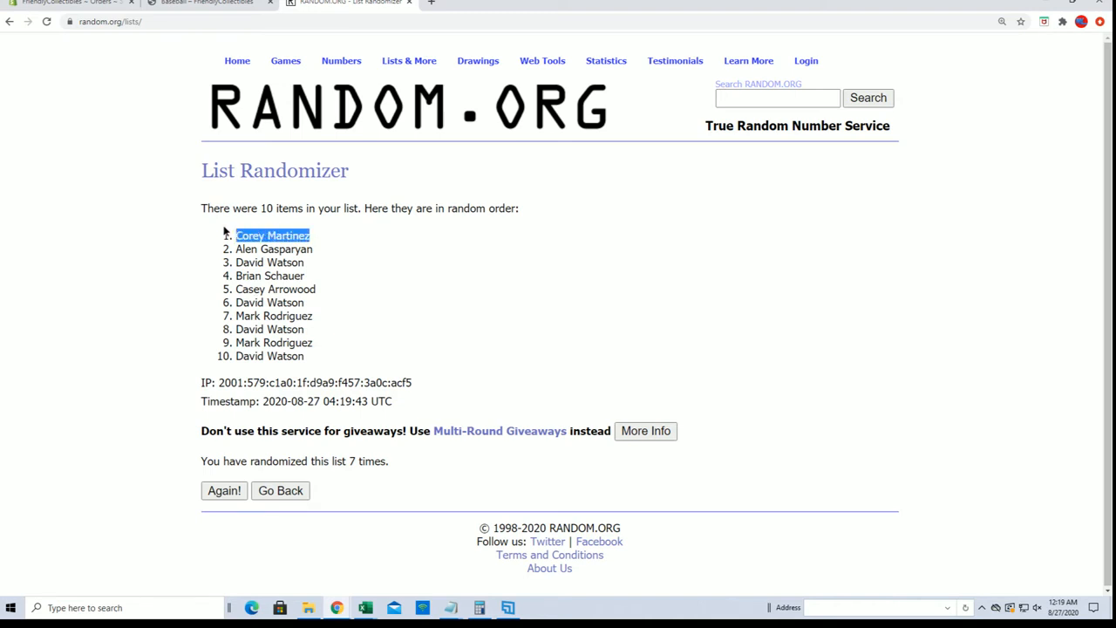
mouse_move(335, 276)
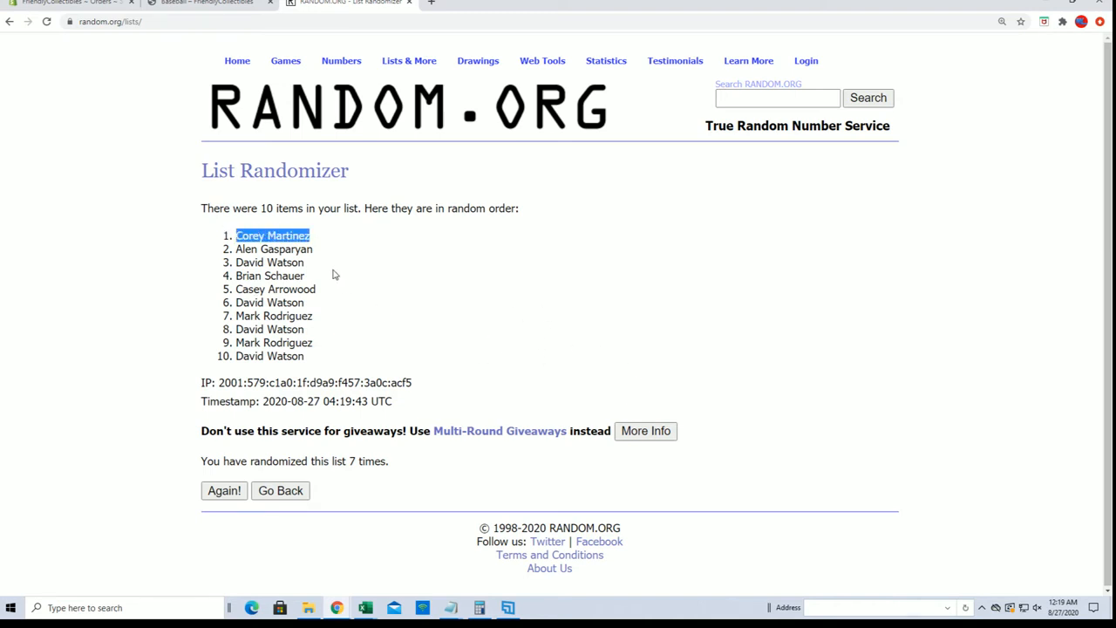
mouse_move(366, 272)
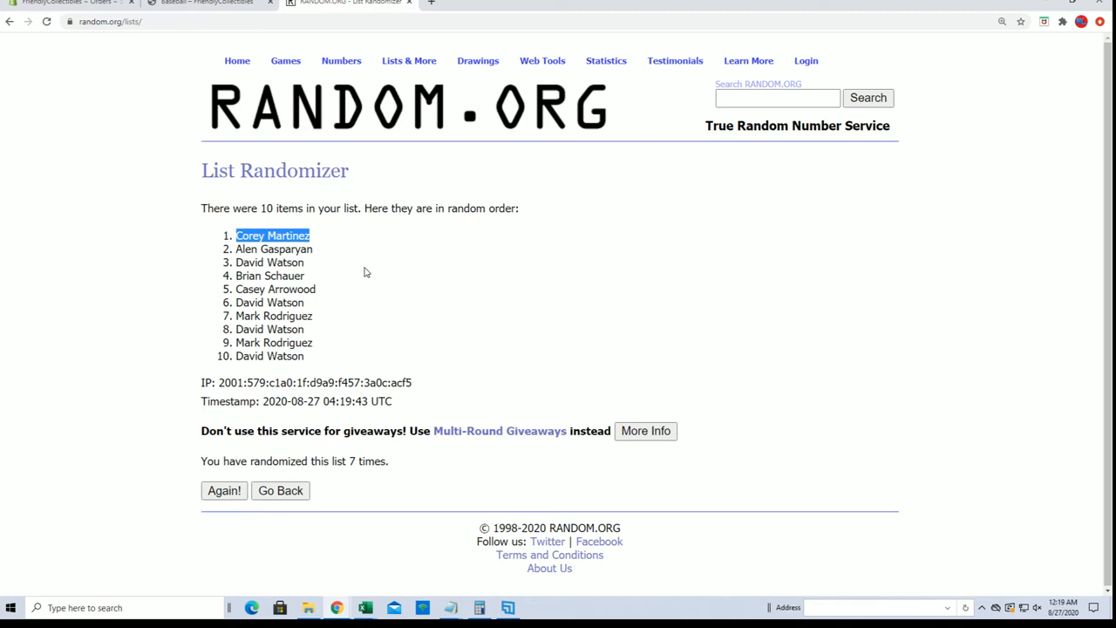
Add 'Corey Martinez' as the filler C winner beneath the A and B winners in the note.
click(364, 272)
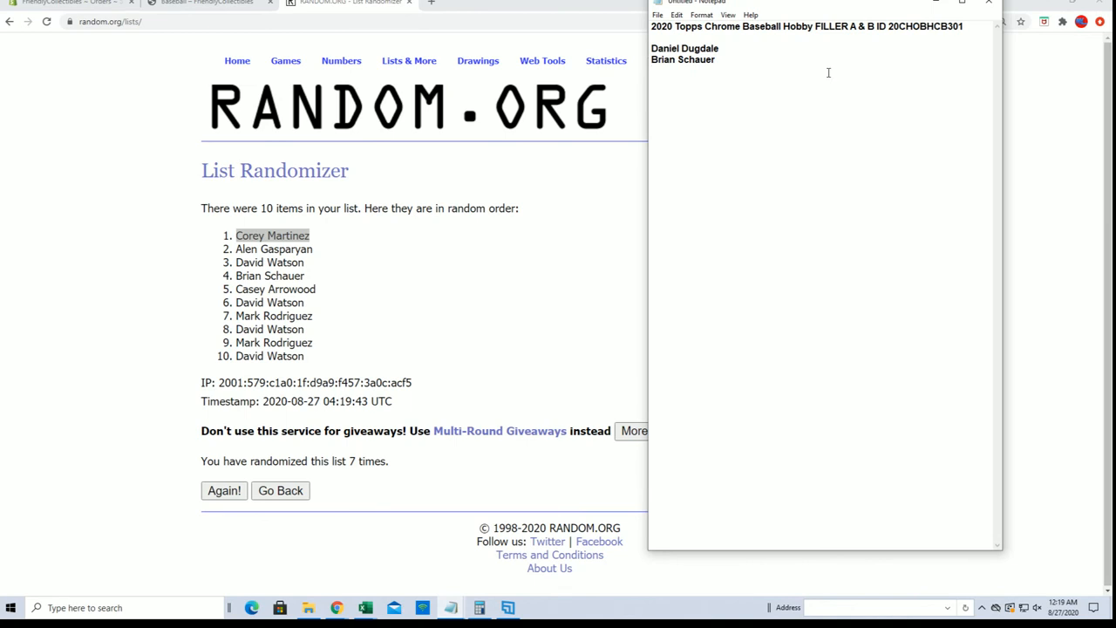
text(Corey Martinez)
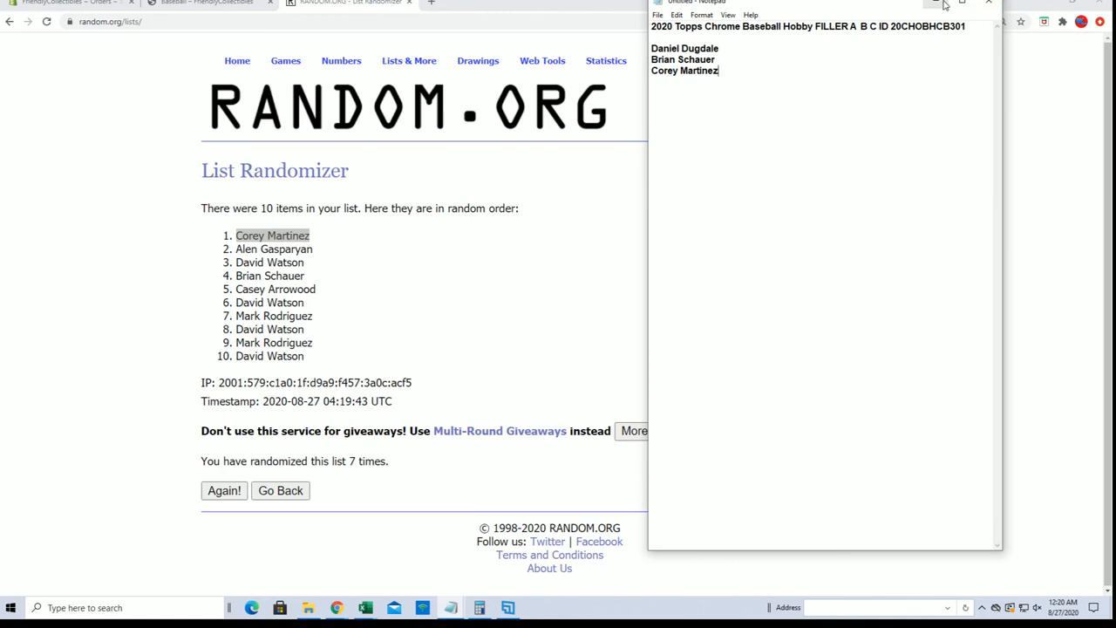
mouse_move(940, 7)
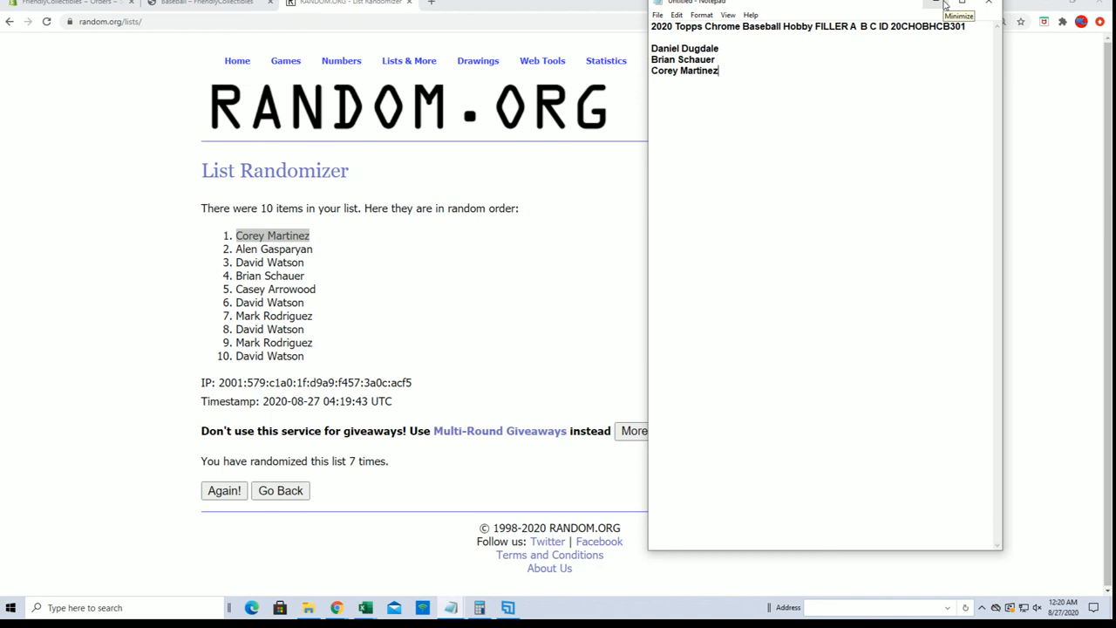